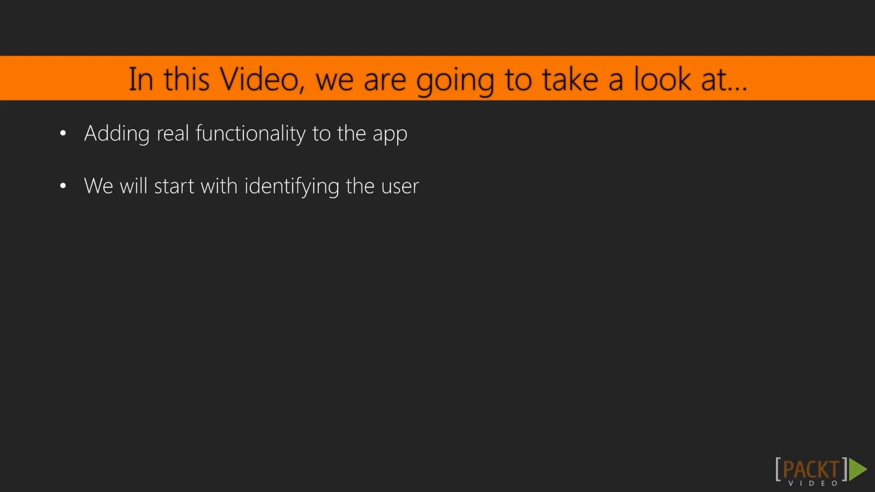
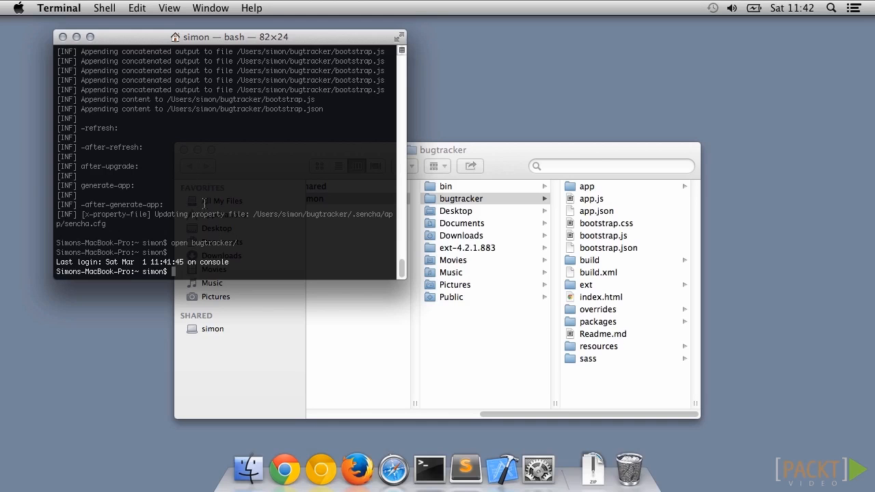
# Run sencha generate model User with id, email, password, name_first, name_last, lang fields.
pyautogui.write('cd bugtracker/')
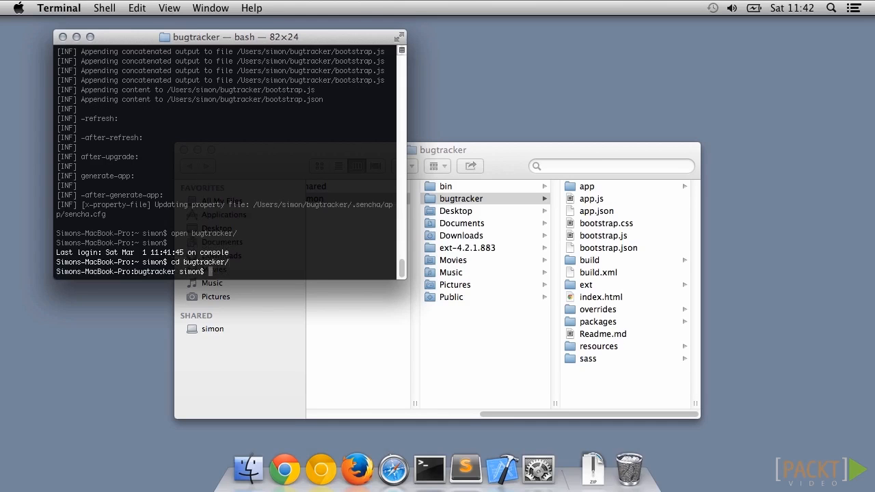
pyautogui.write('sencha generate')
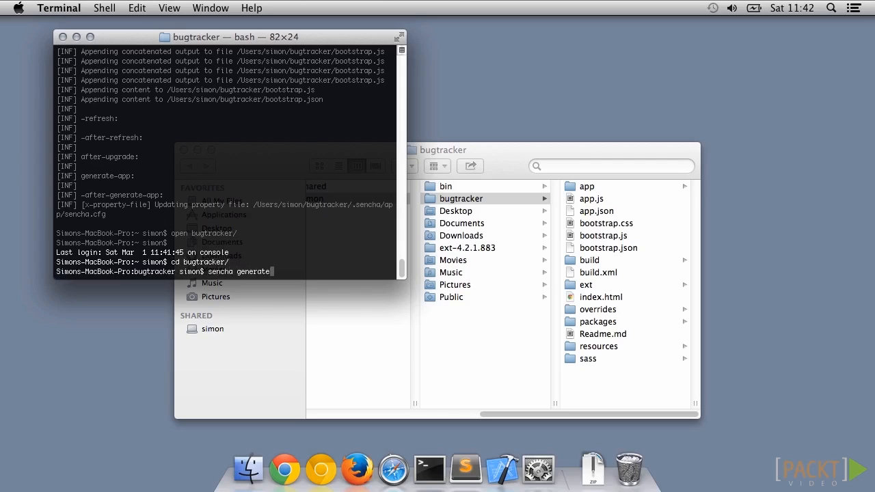
pyautogui.write('model User')
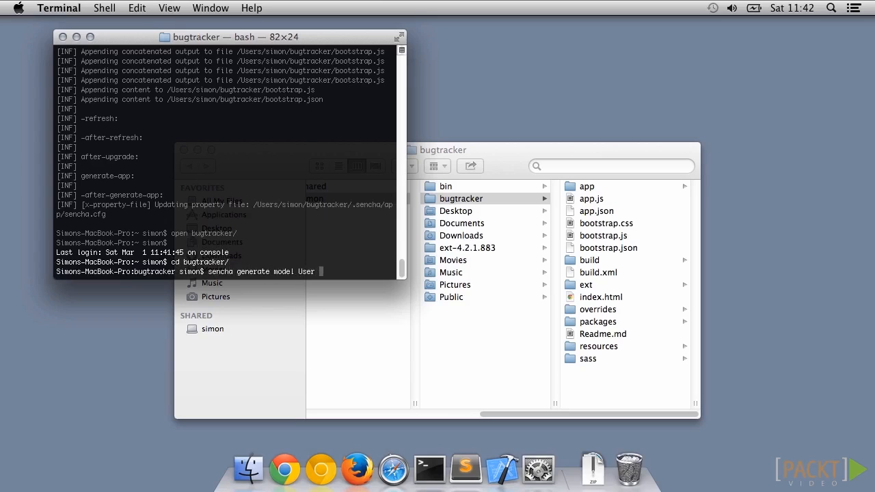
pyautogui.write('id:int,email:string,password')
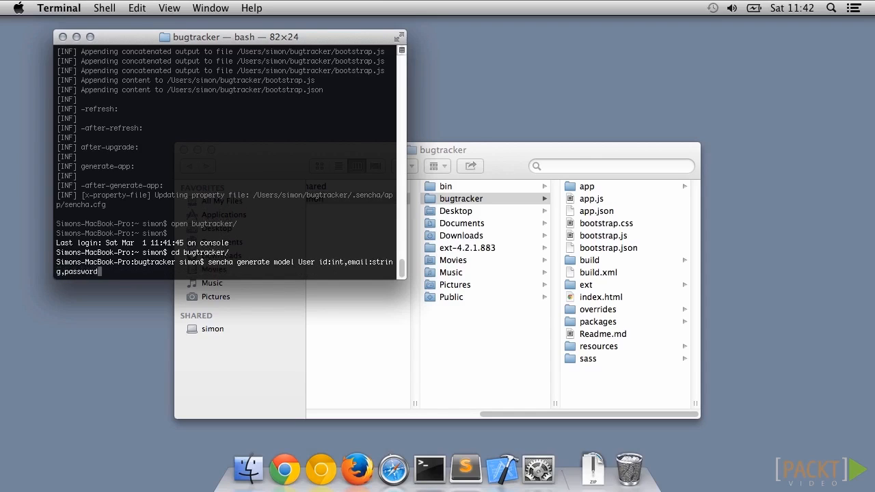
pyautogui.write(':password,name_first:string,name_last:string,lang:s')
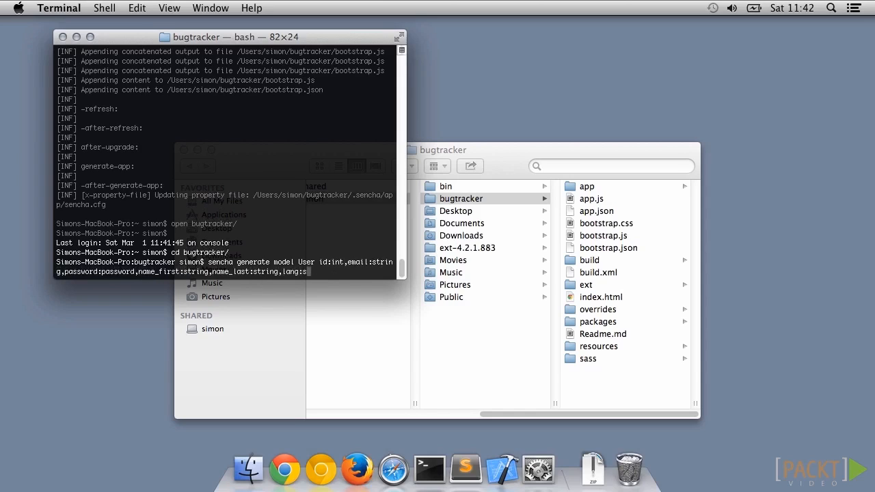
pyautogui.press('Return')
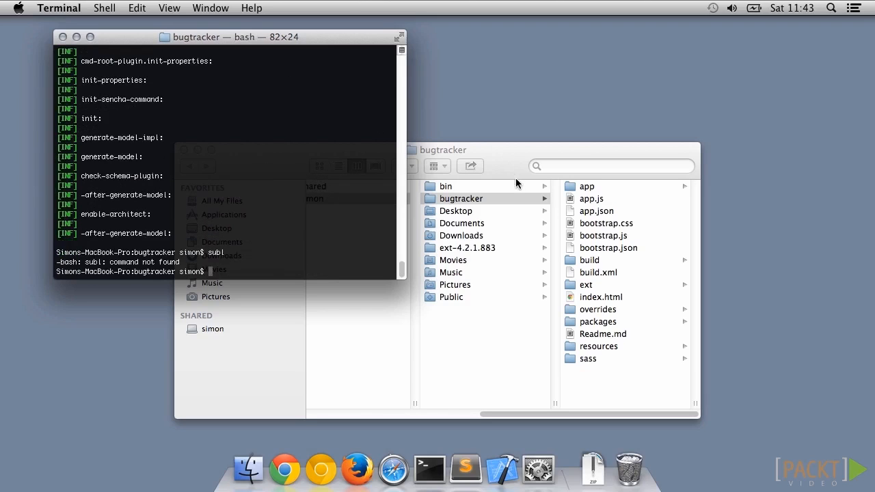
# Browse into the bugtracker project's app folder in Finder's column view.
pyautogui.click(586, 186)
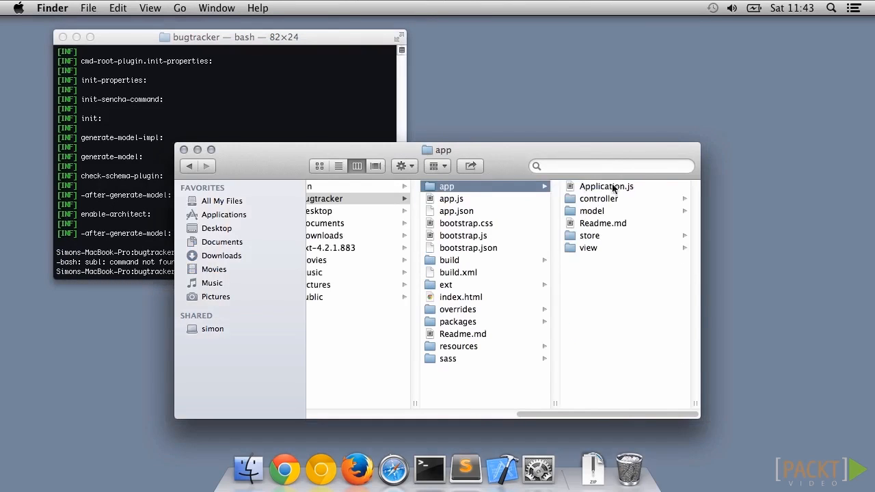
pyautogui.click(592, 210)
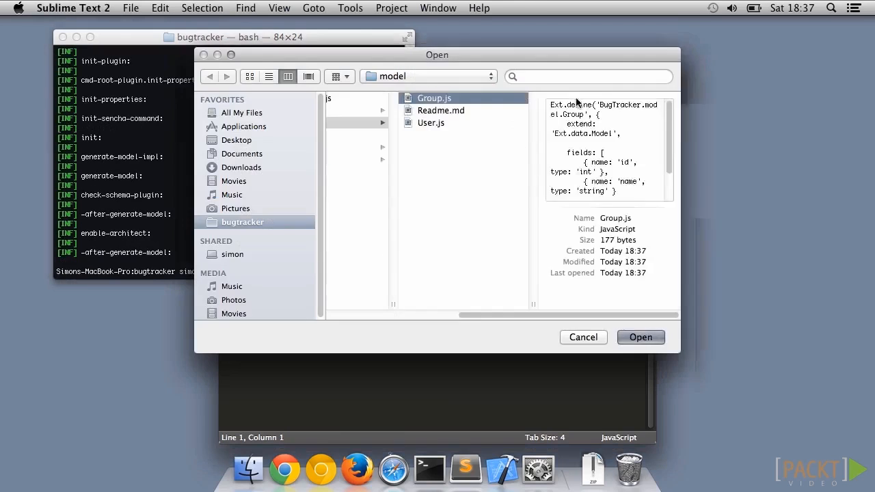
# Add hasMany to User with foreignKey 'group_id', name Users, in Group.js and save.
pyautogui.click(641, 337)
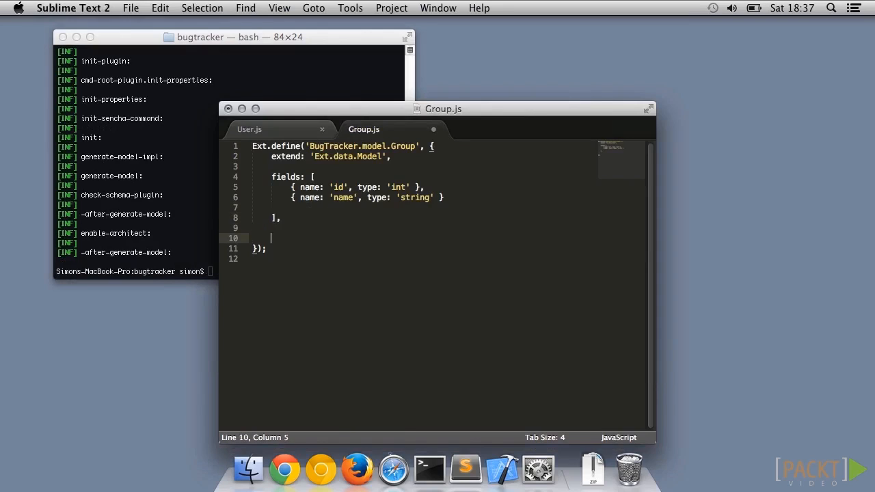
pyautogui.write('hasMany:')
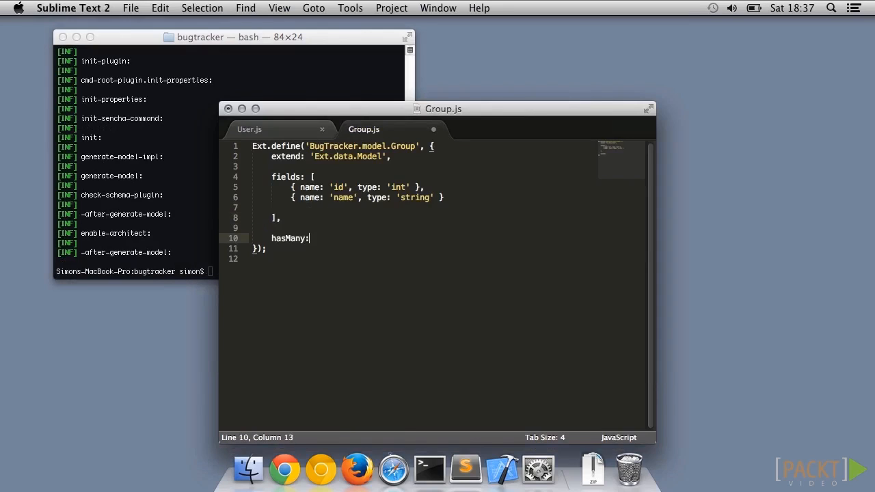
pyautogui.write('[{')
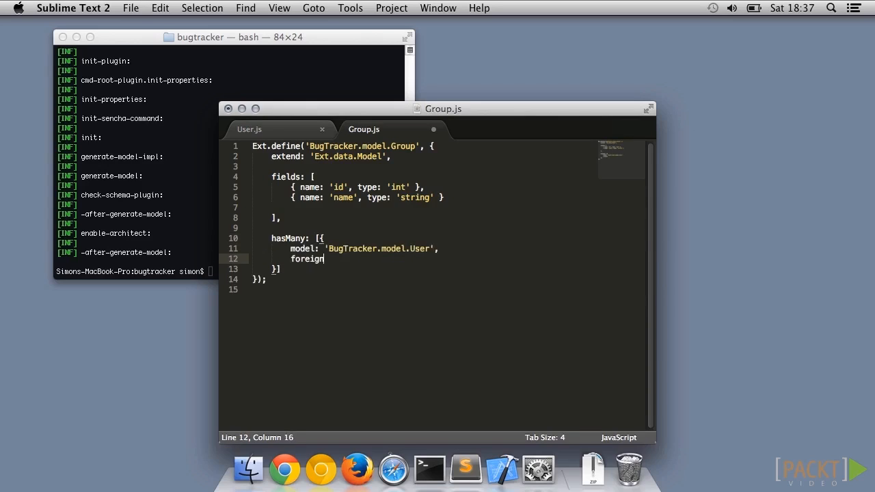
pyautogui.write("Key: 'group_id',")
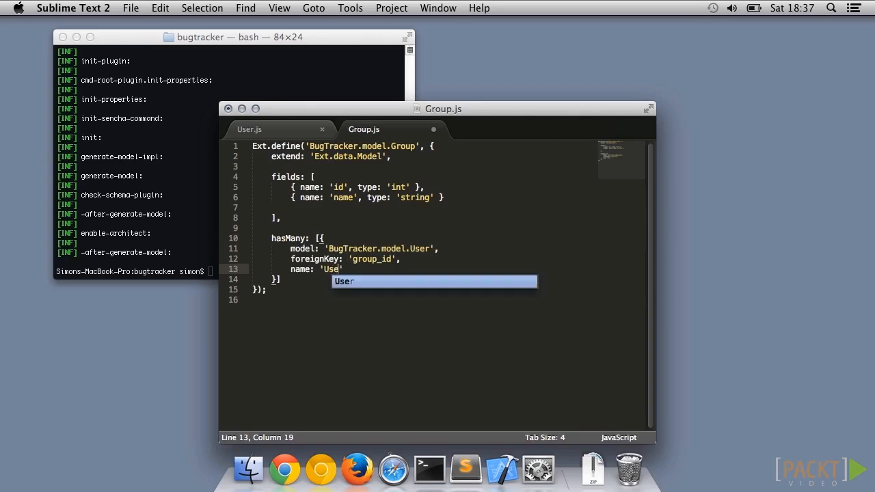
pyautogui.press('cmd+s')
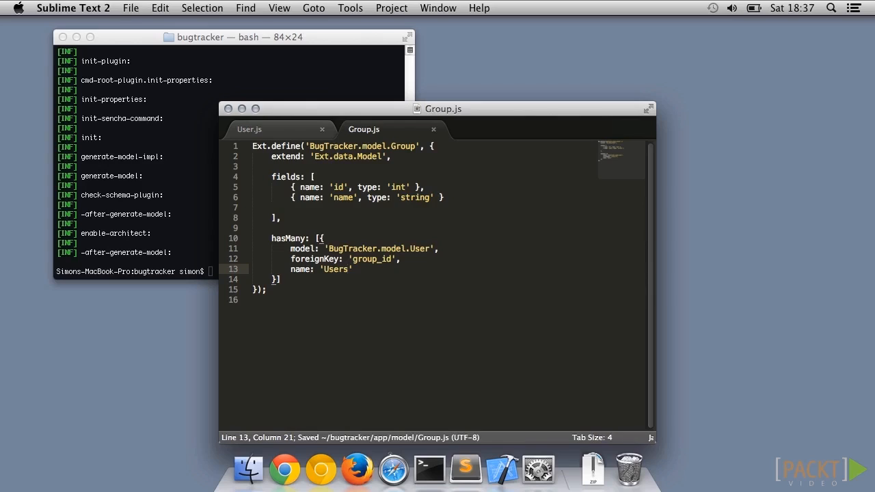
# Add the field { name: 'group_id', type: 'int' } to User.js.
pyautogui.click(249, 129)
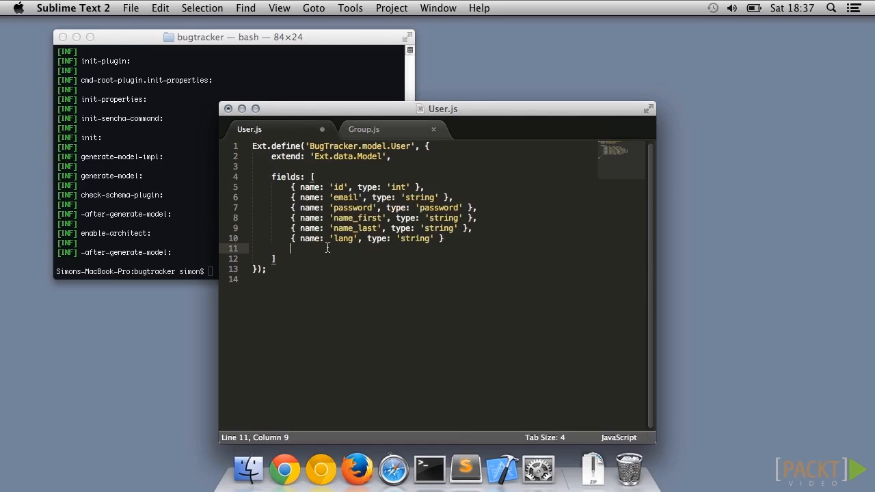
pyautogui.write("{ name: 'group'}")
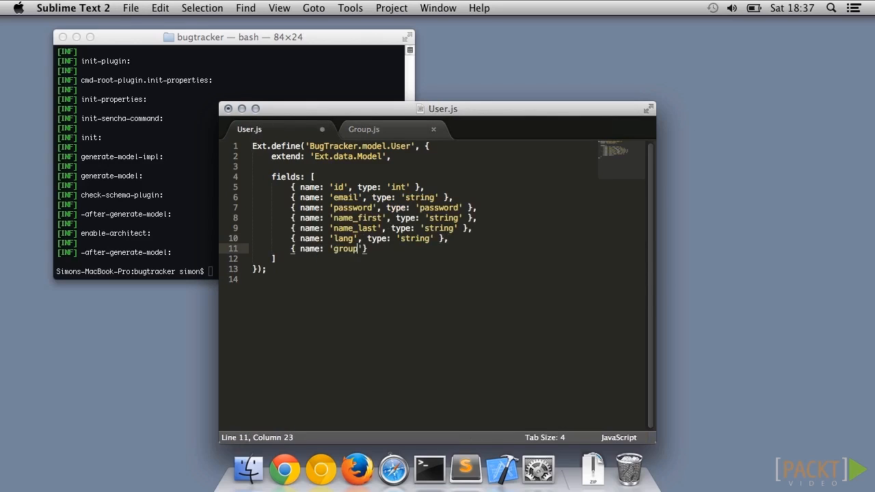
pyautogui.write("_id', type: 'int'")
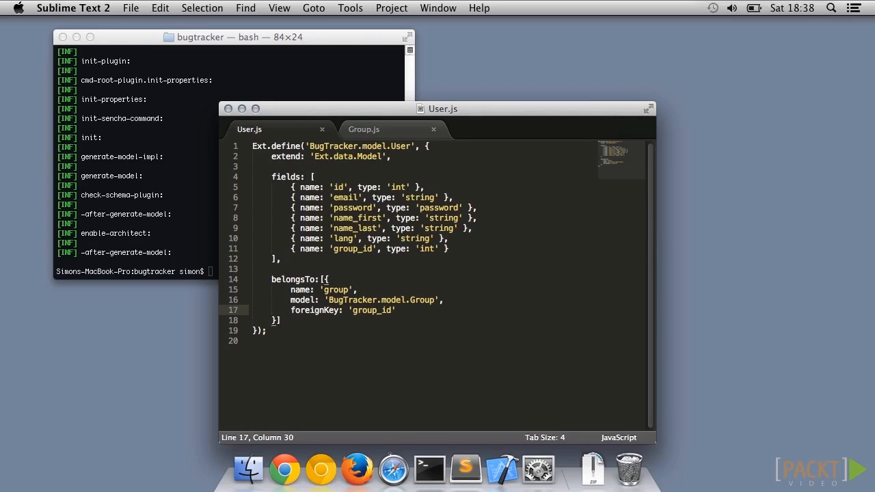
pyautogui.moveTo(582, 83)
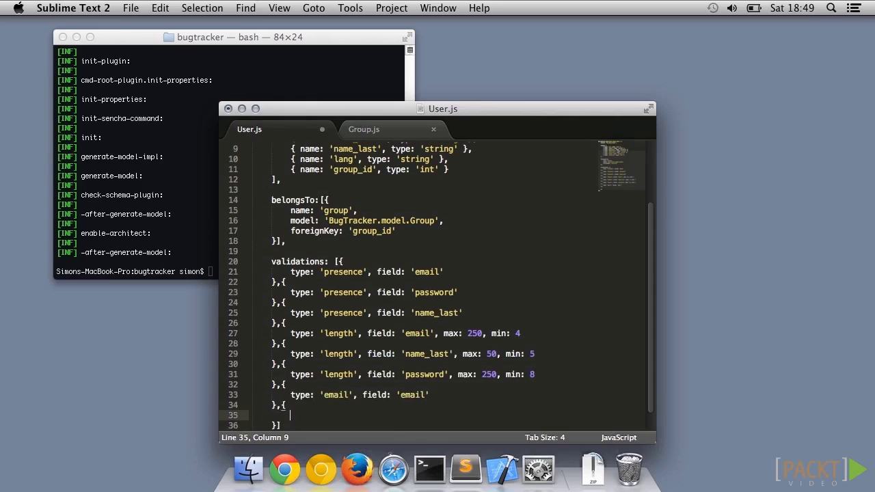
# Type the User validations, including the customPassword type on field 'password'.
pyautogui.write("type: 'customPassword',")
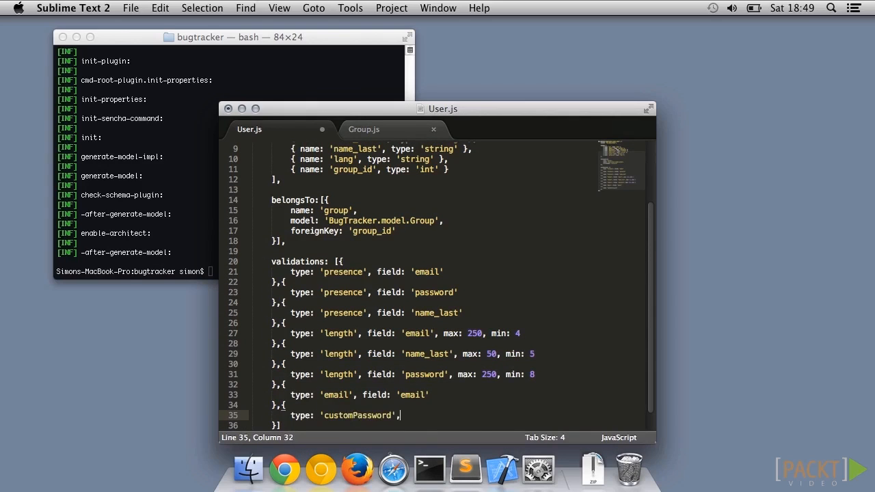
pyautogui.write("field: 'password'")
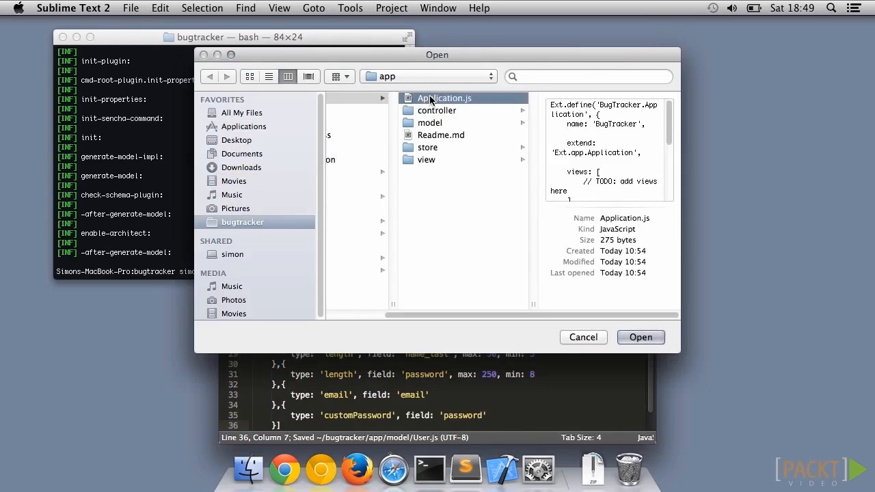
# Add an init function to Application.js with 'Not a valid password. Length must be at least 8'.
pyautogui.click(641, 337)
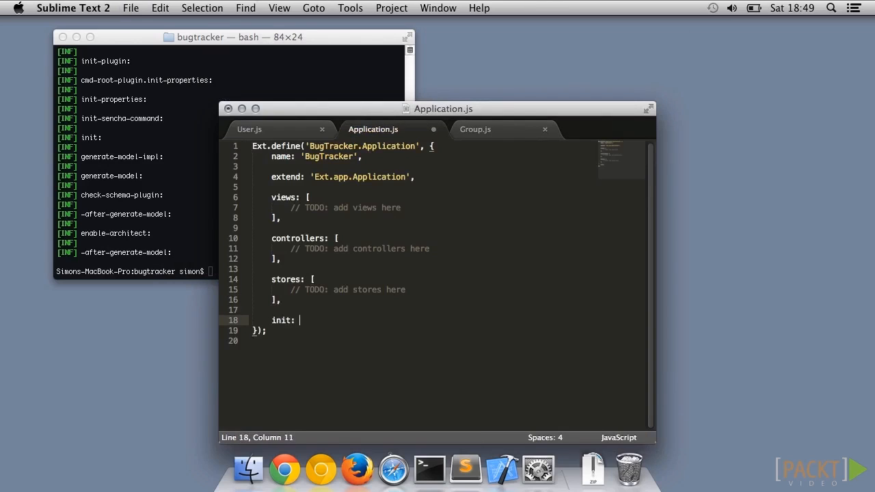
pyautogui.write('function() {')
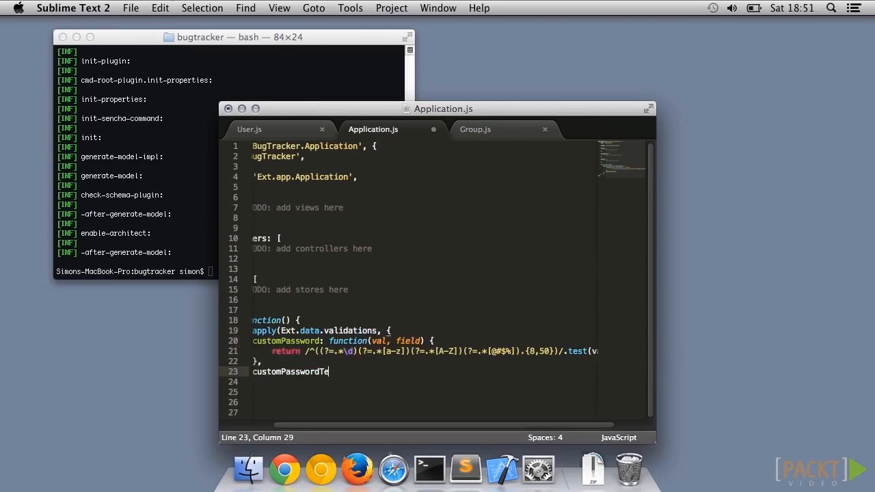
pyautogui.write("xt: 'Not a valid '")
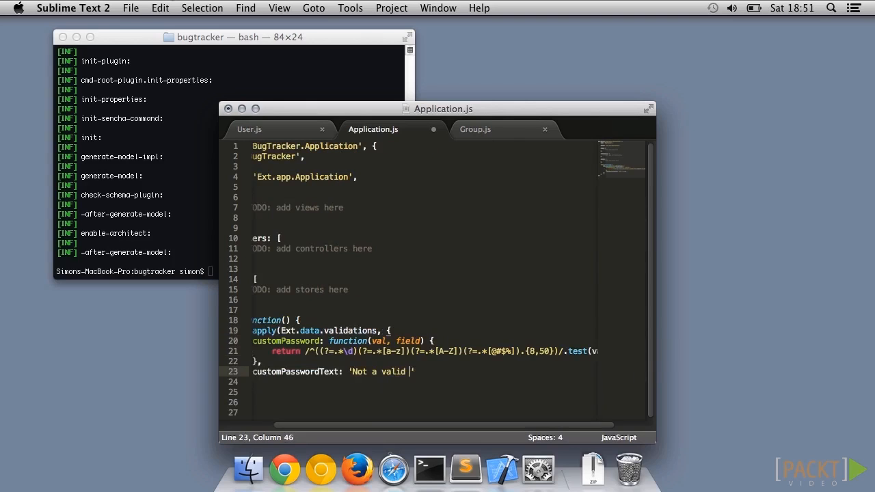
pyautogui.write('password. Length must be at least 8')
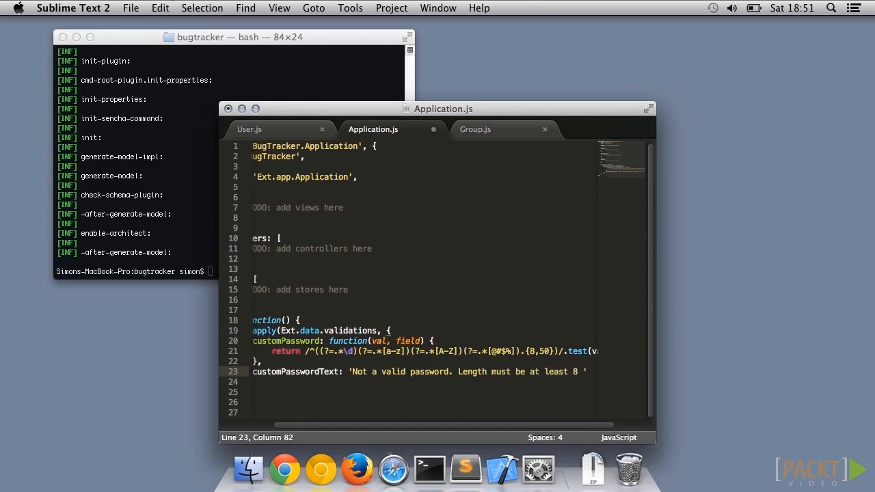